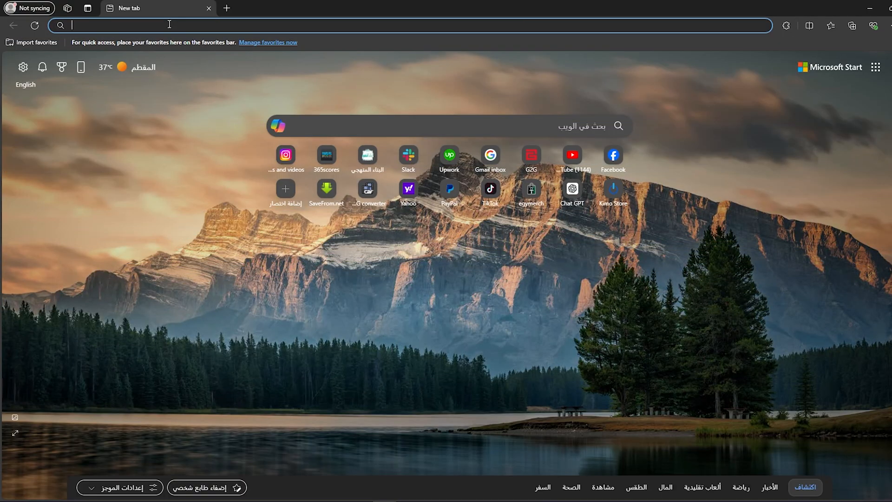
Search the web for 'microsoft rewards' from the Edge address bar suggestion.
type("microso")
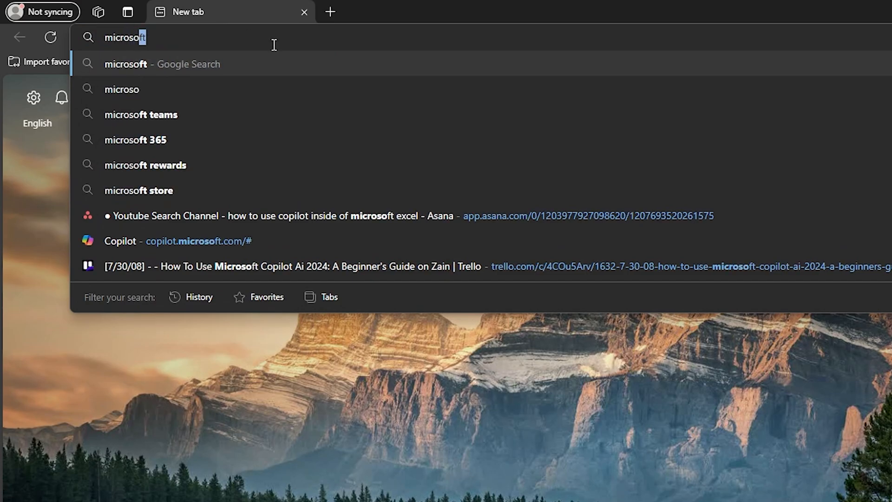
left_click(145, 164)
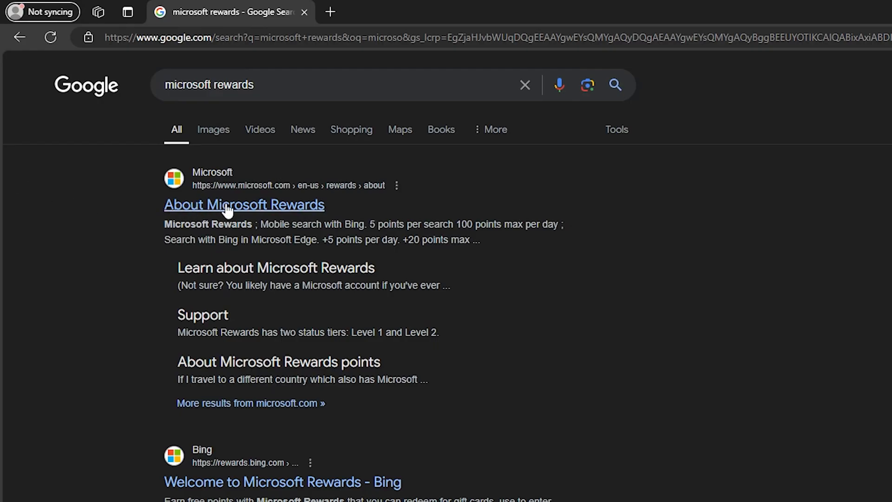
Open the About Microsoft Rewards result and choose Start earning to reach rewards.bing.com.
left_click(244, 205)
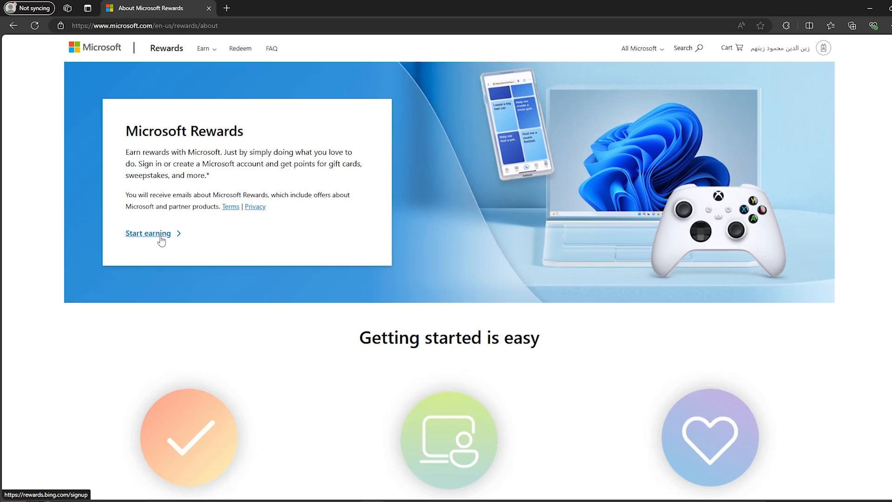
left_click(148, 234)
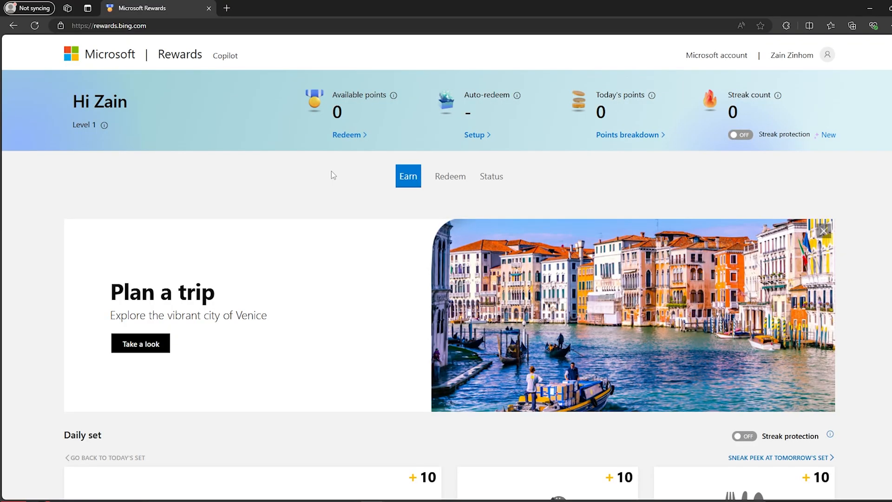
scroll("down", 3)
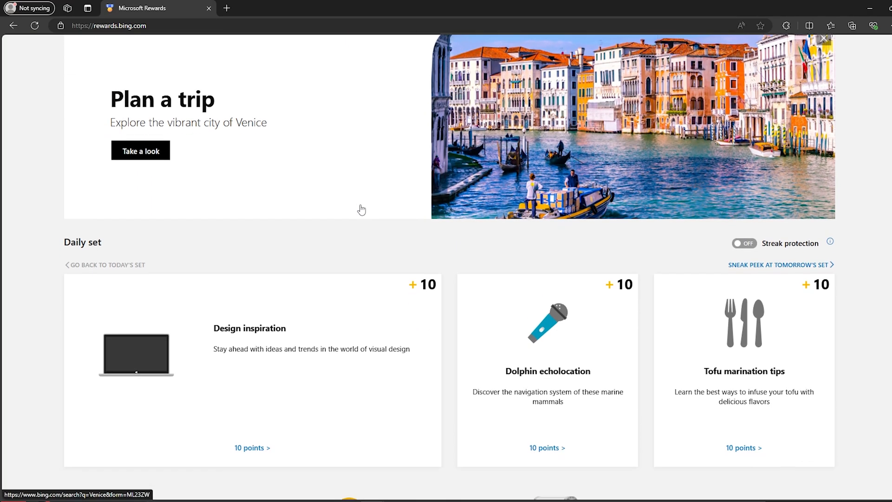
scroll("down", 3)
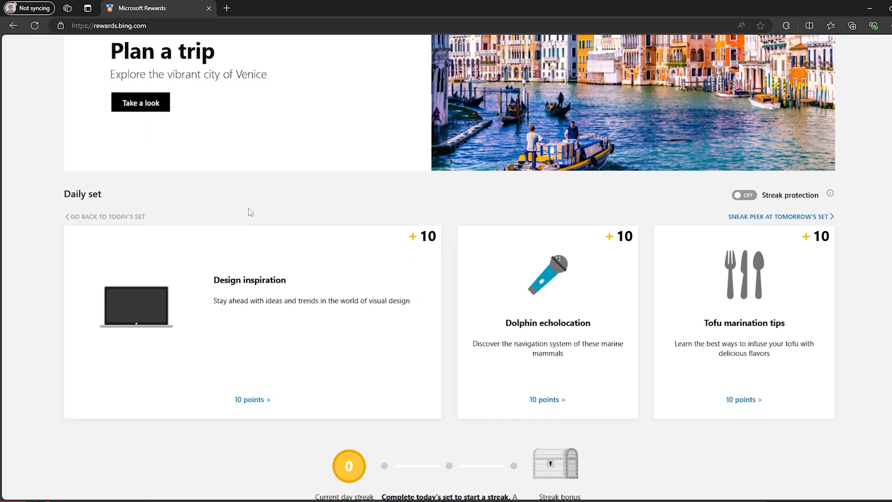
mouse_move(338, 252)
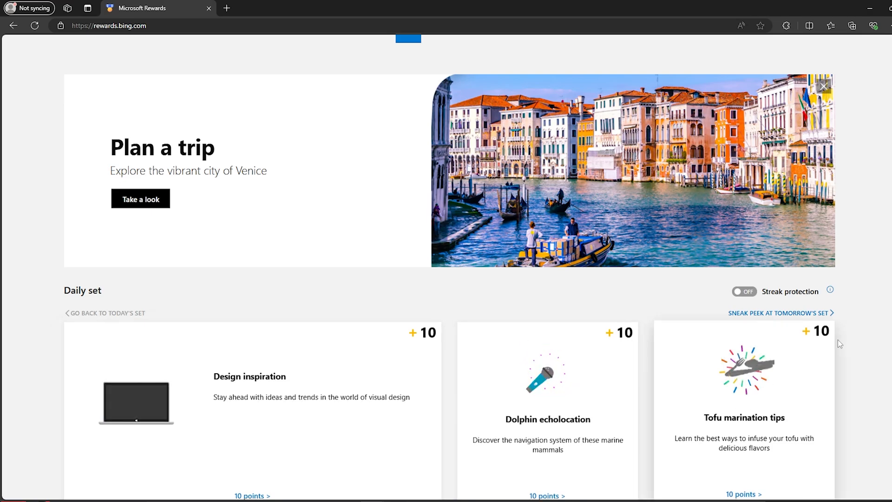
scroll("down", 3)
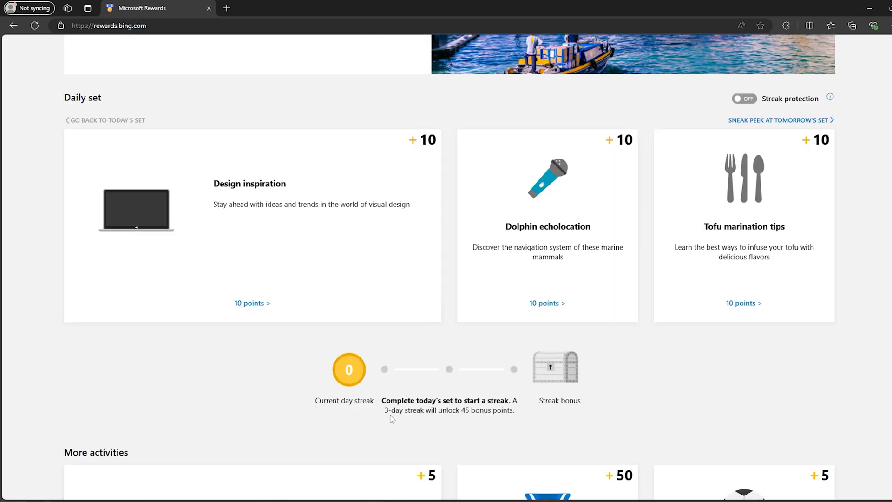
mouse_move(117, 108)
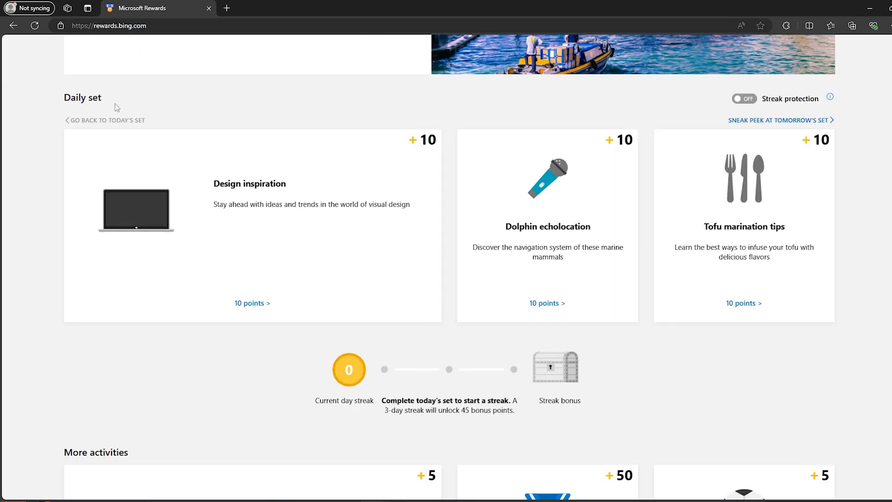
mouse_move(560, 380)
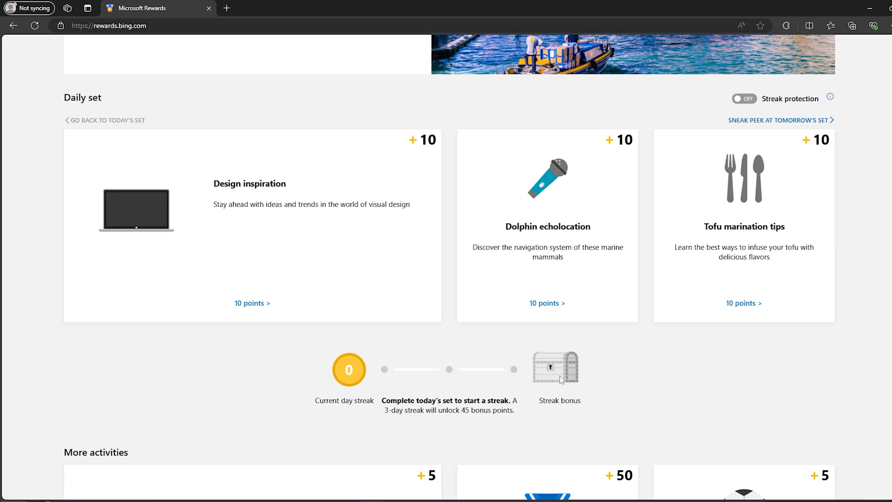
scroll("down", 3)
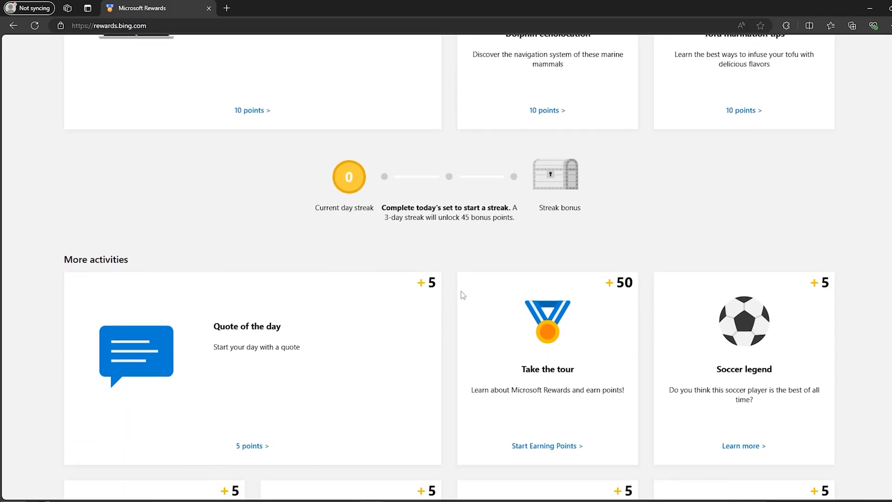
scroll("down", 3)
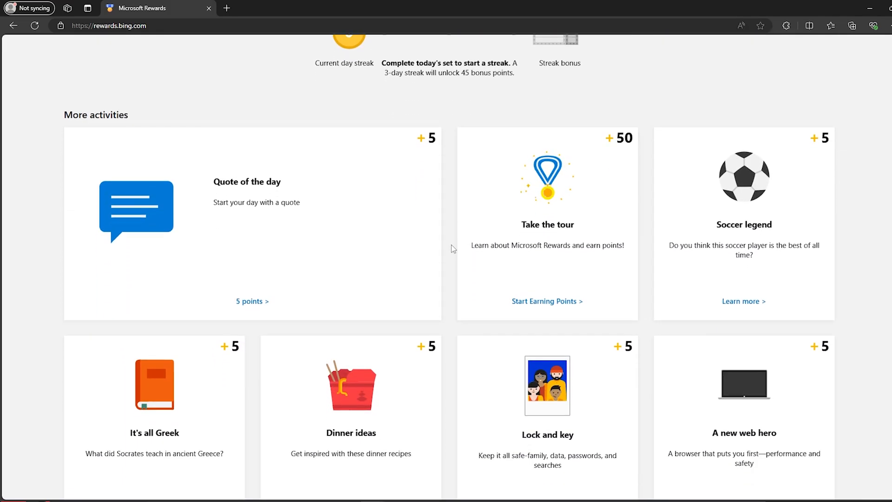
mouse_move(441, 248)
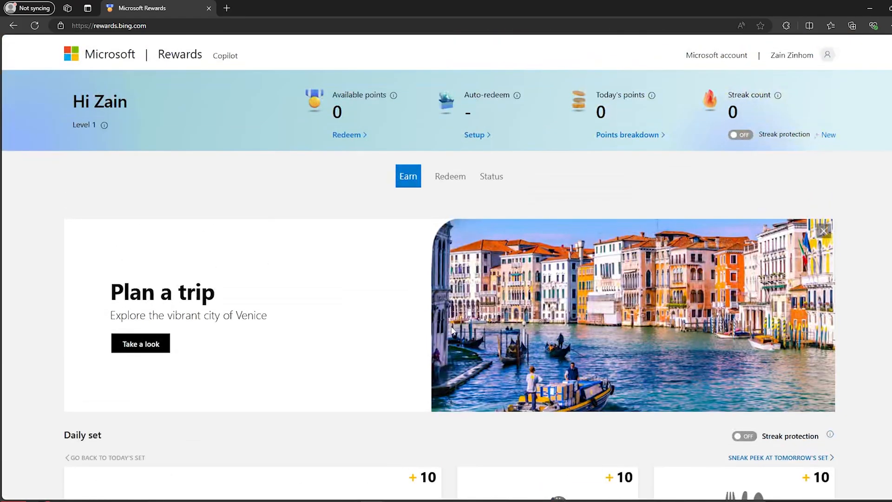
scroll("down", 3)
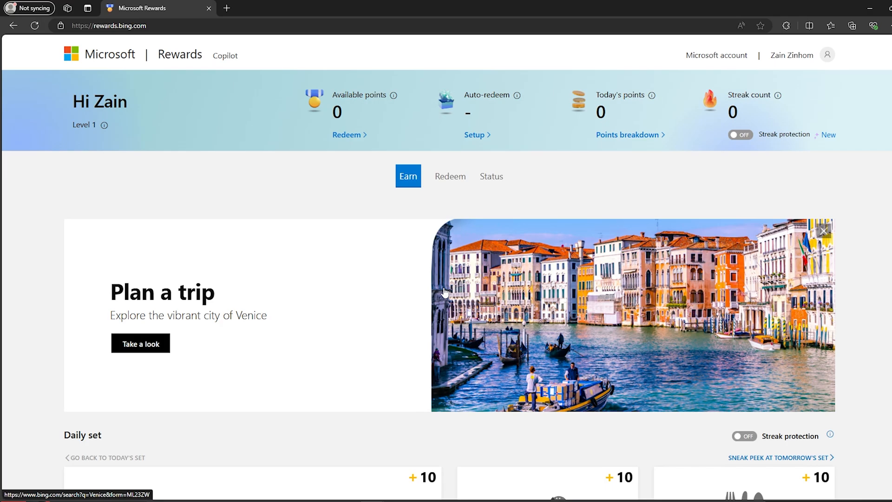
mouse_move(450, 177)
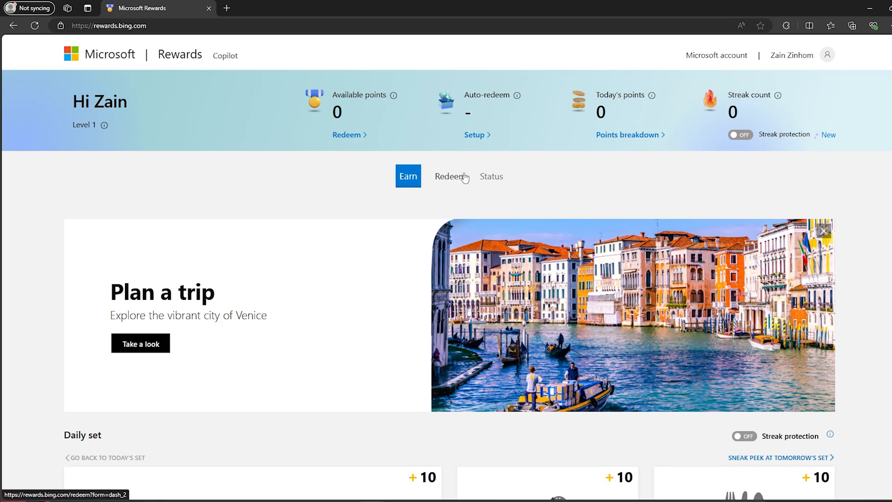
Open the Redeem catalogue and select the Roblox Digital Card tile.
left_click(450, 176)
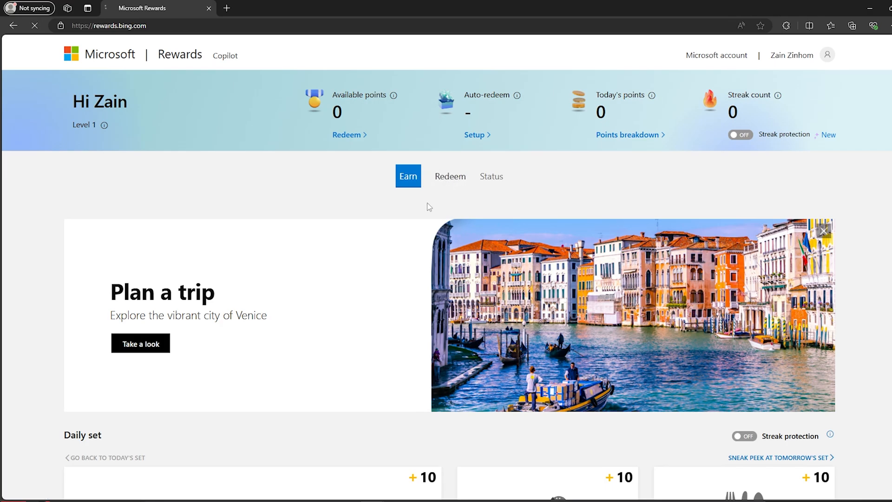
left_click(449, 175)
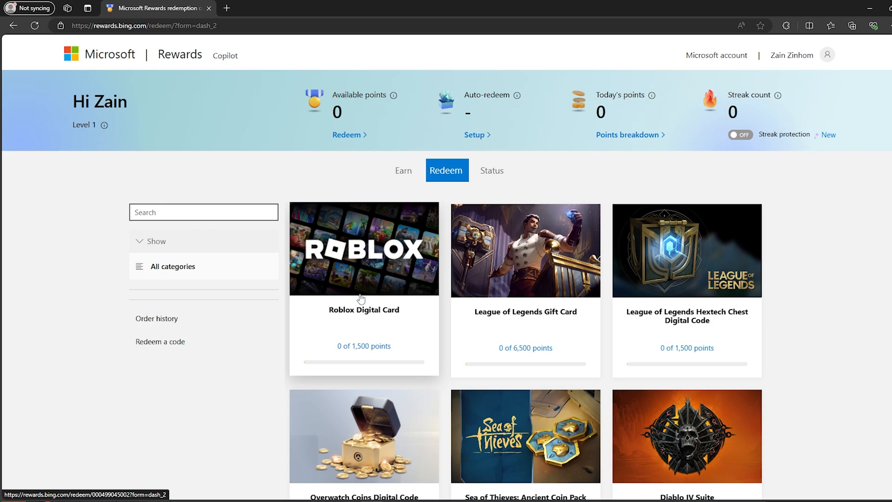
mouse_move(370, 289)
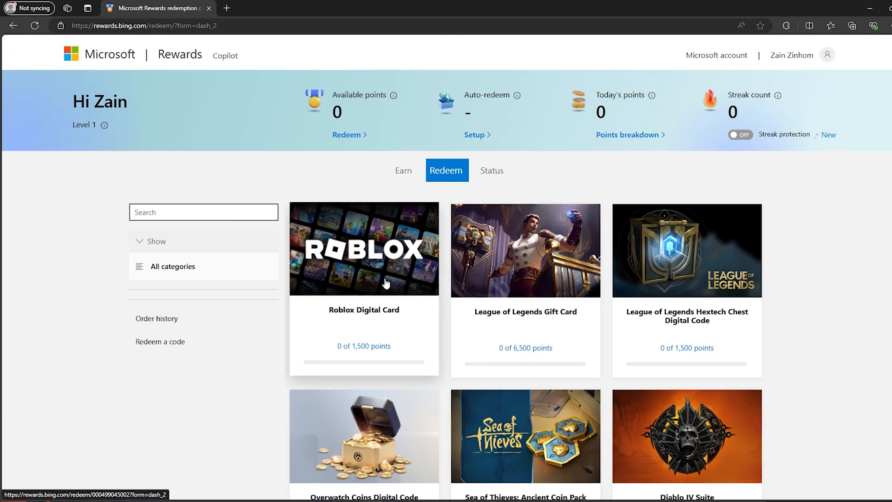
left_click(363, 249)
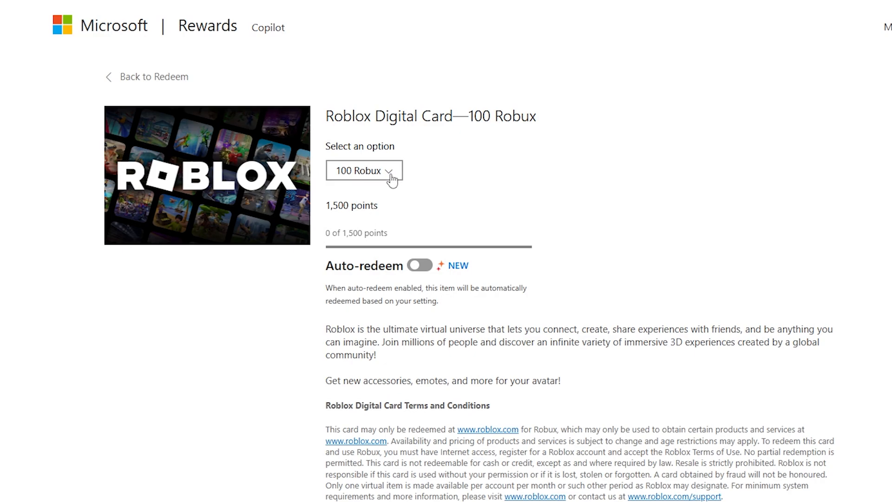
Switch the Robux amount from 100 to 200, then to 400 Robux at 6,000 points.
double_click(351, 206)
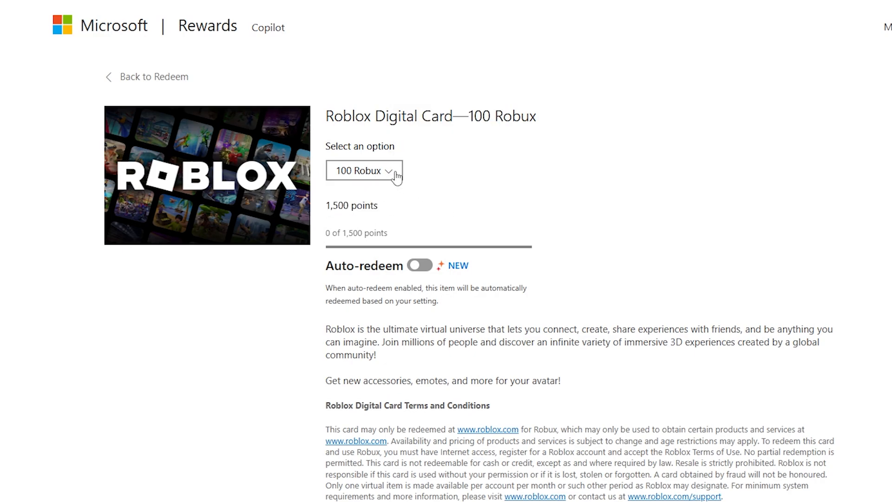
left_click(363, 170)
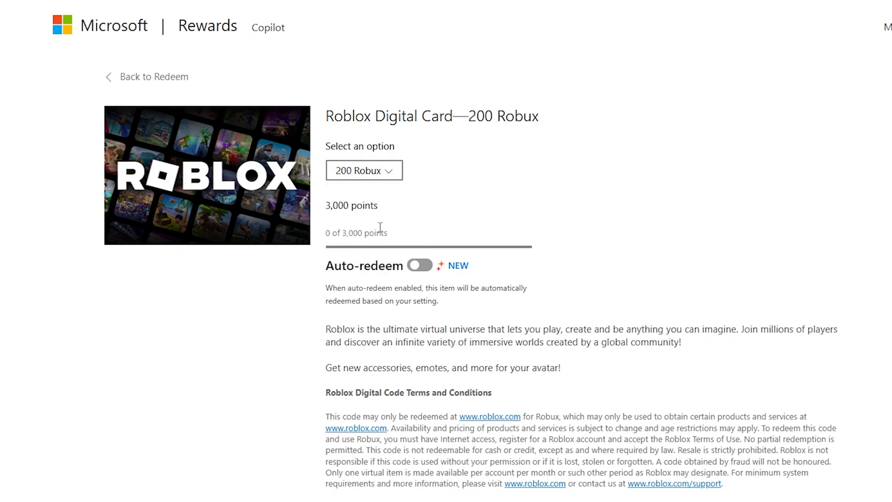
left_click(364, 171)
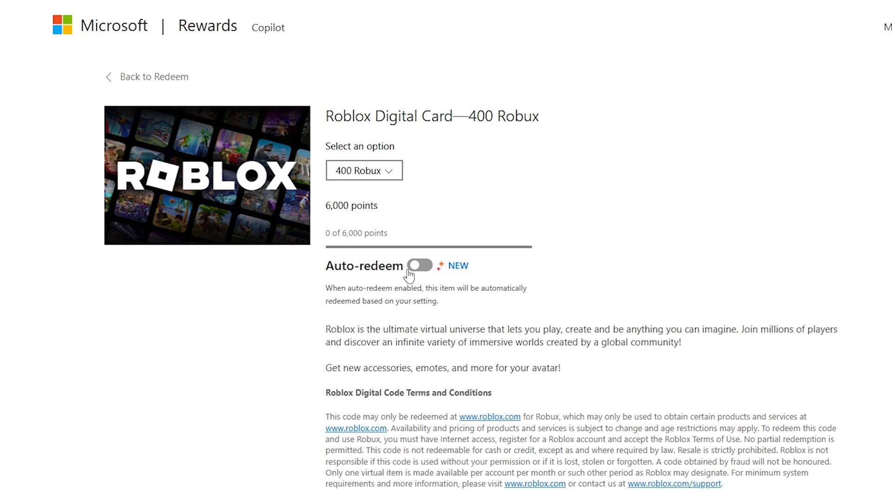
mouse_move(389, 229)
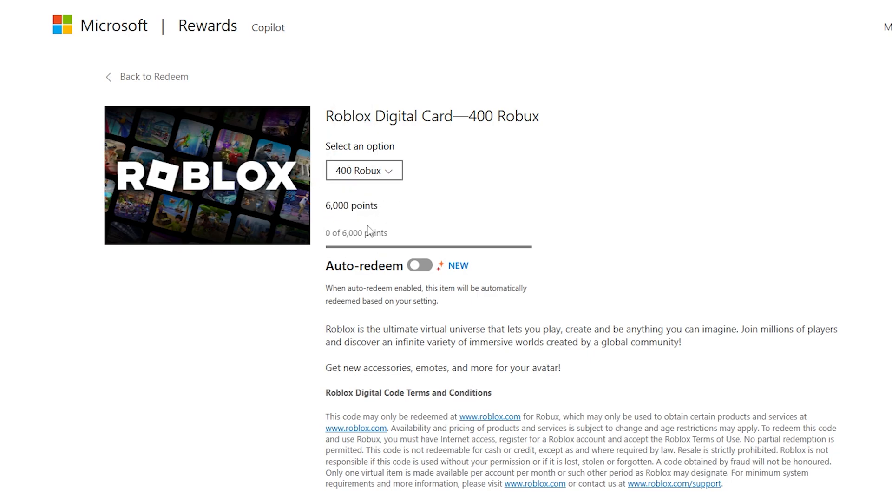
mouse_move(399, 234)
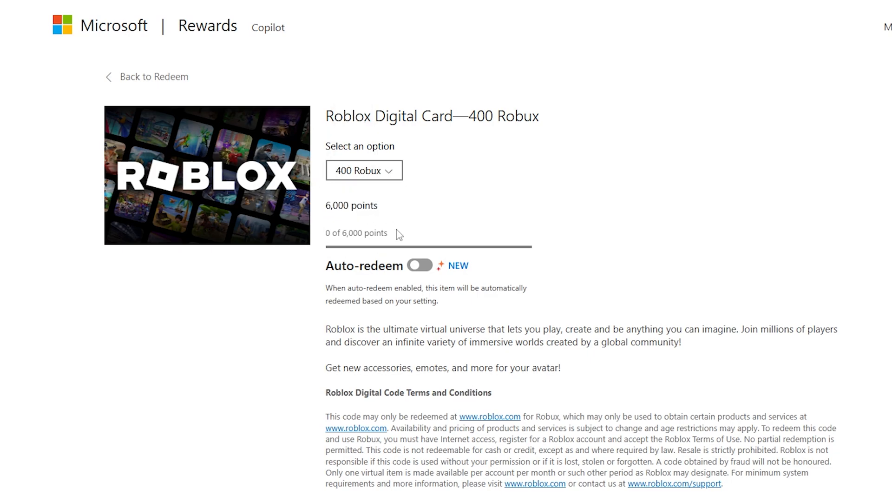